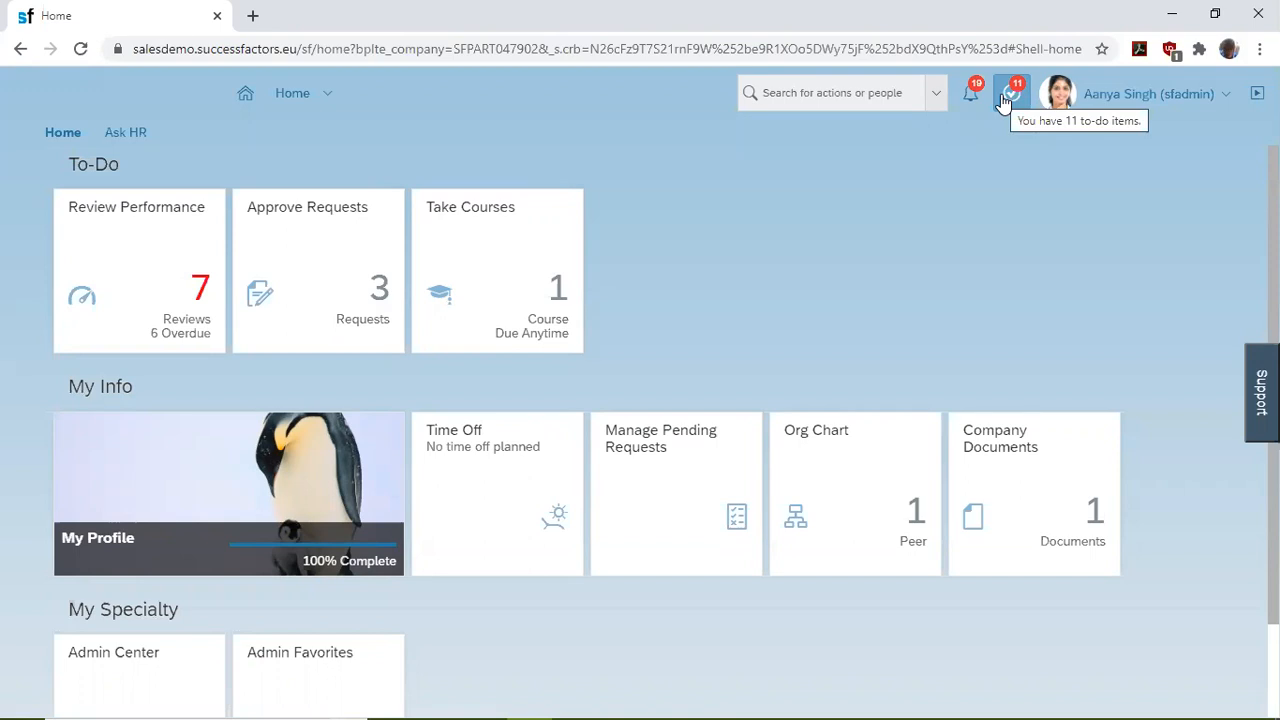
mouse_move(1024, 100)
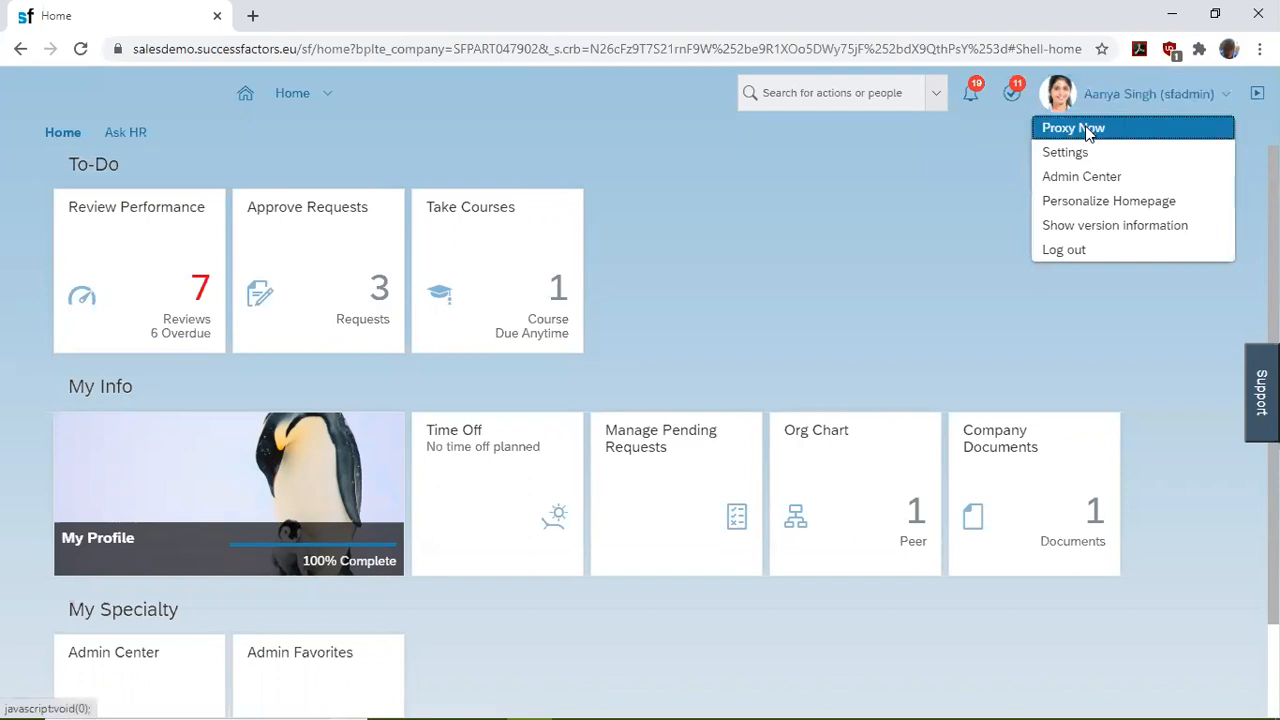
- Begin acting on behalf of another employee via Proxy Now from the admin home page
click(1072, 128)
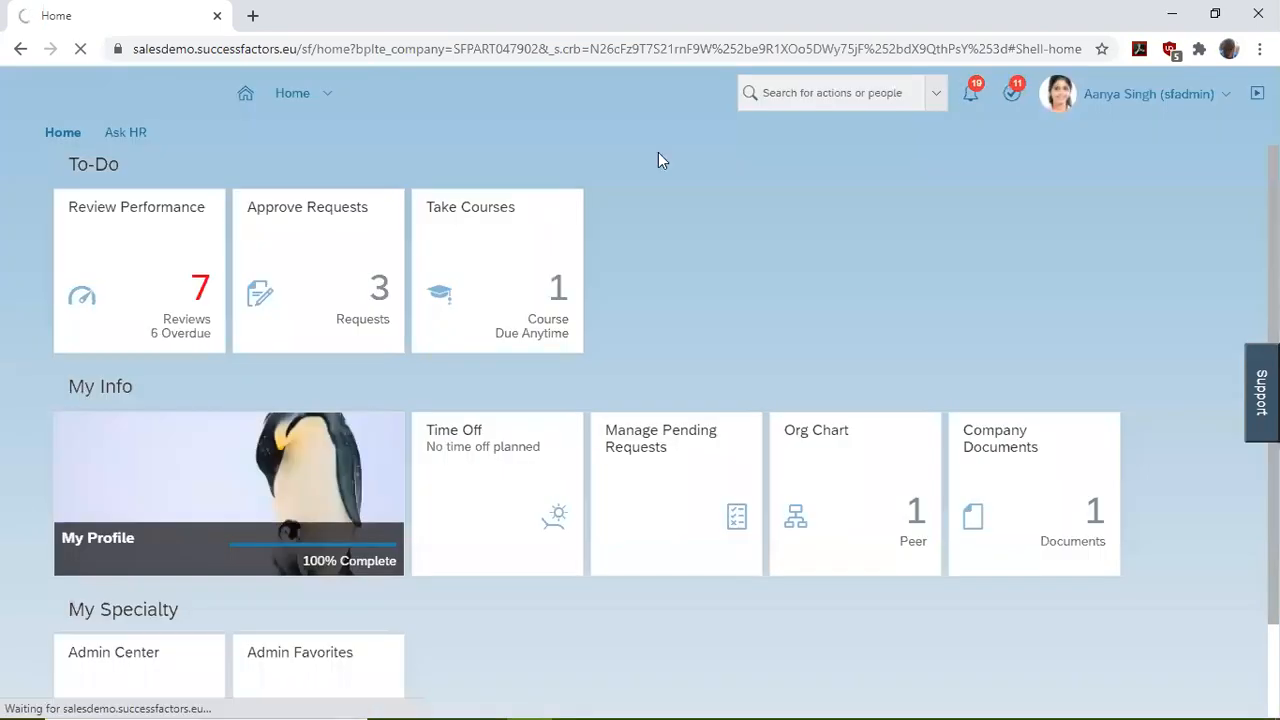
- Confirm the proxy employee and navigate to the Recruiting job requisitions list
click(328, 94)
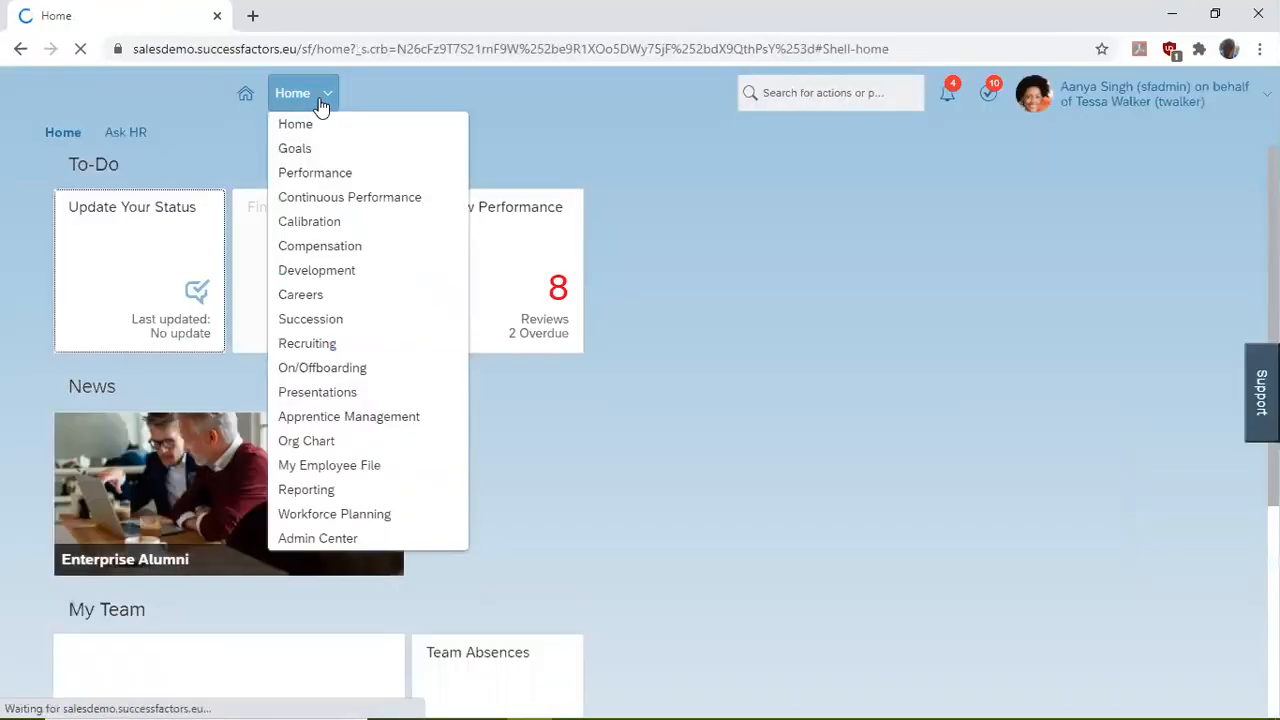
click(292, 92)
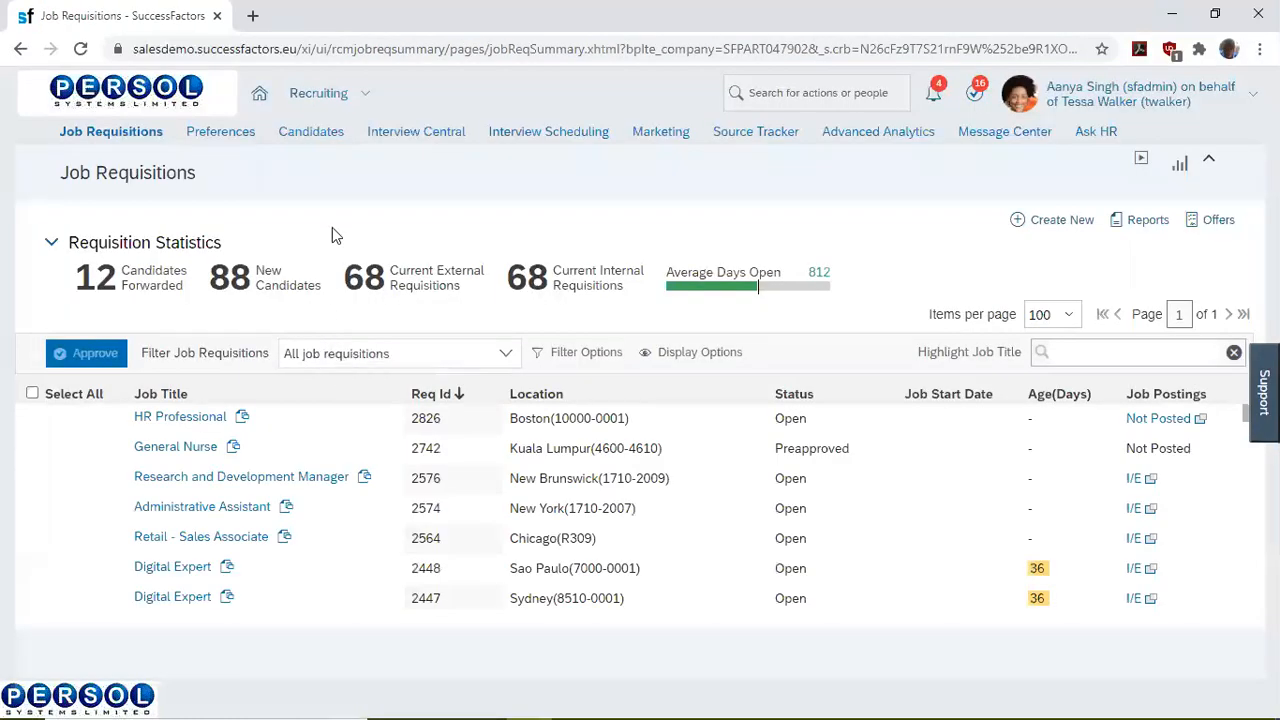
mouse_move(328, 192)
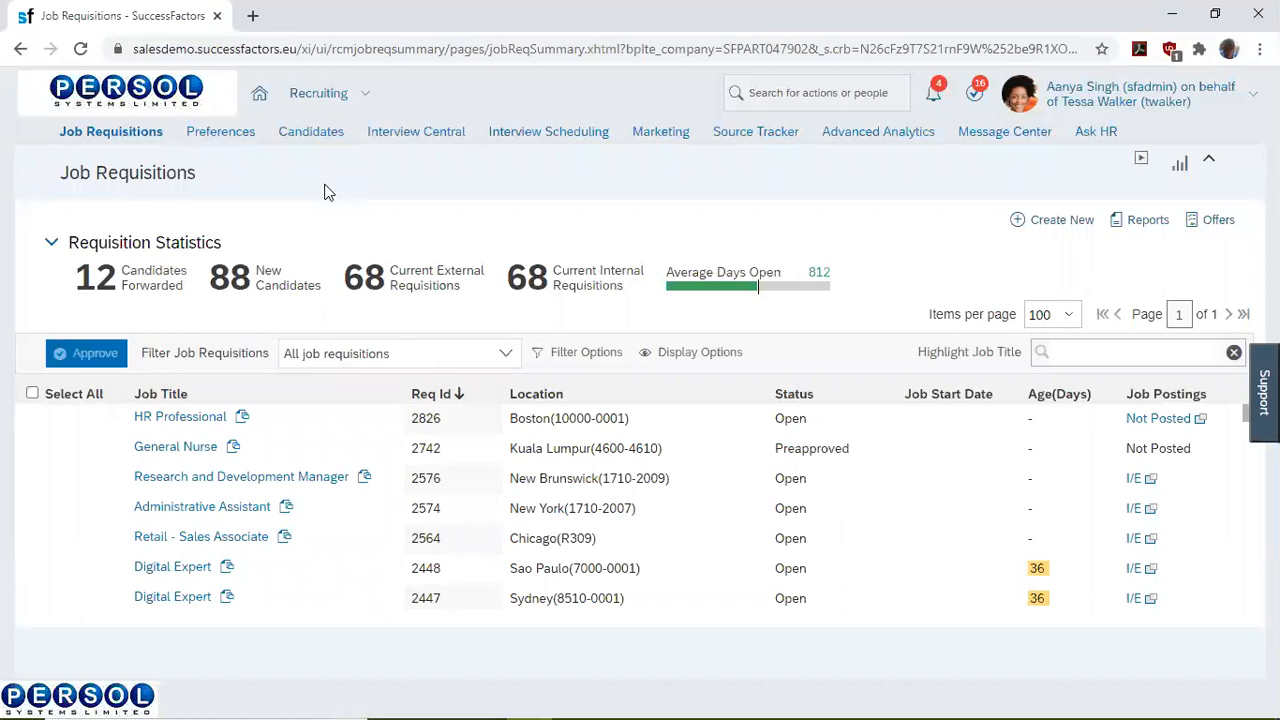
mouse_move(110, 132)
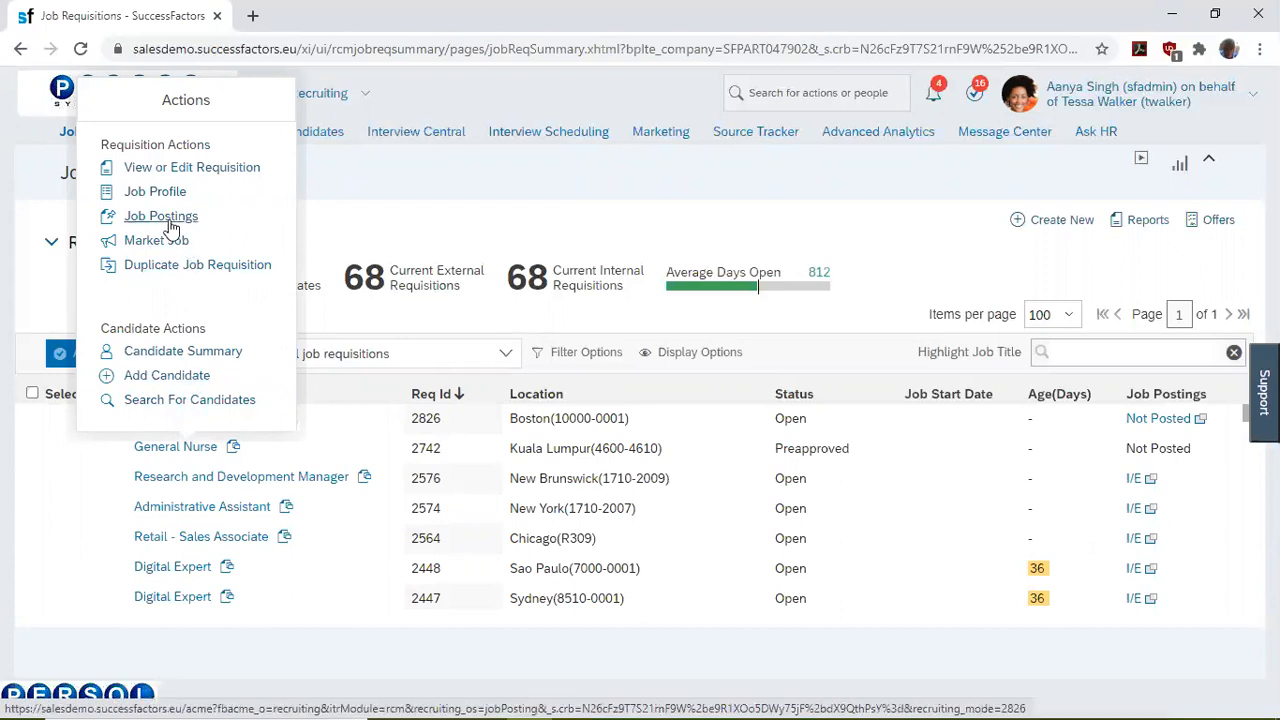
- Navigate to the HR Professional requisition's Job Postings page from its Actions menu
click(160, 216)
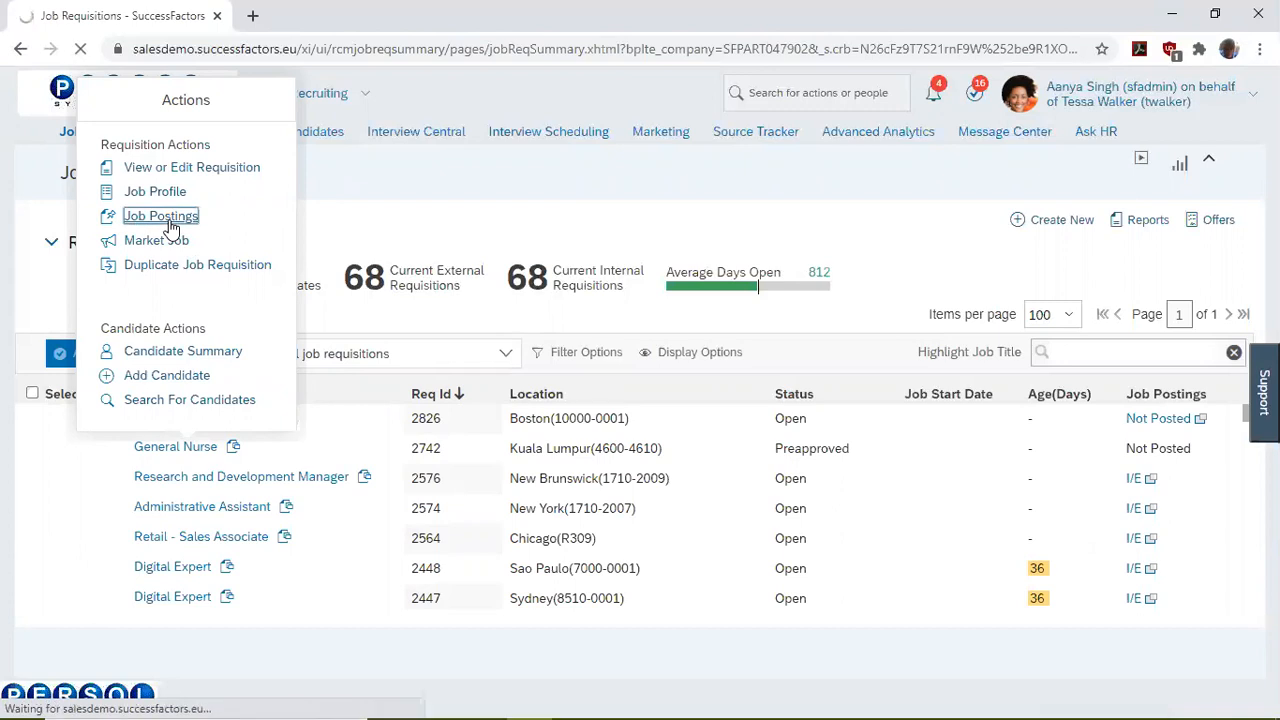
click(160, 216)
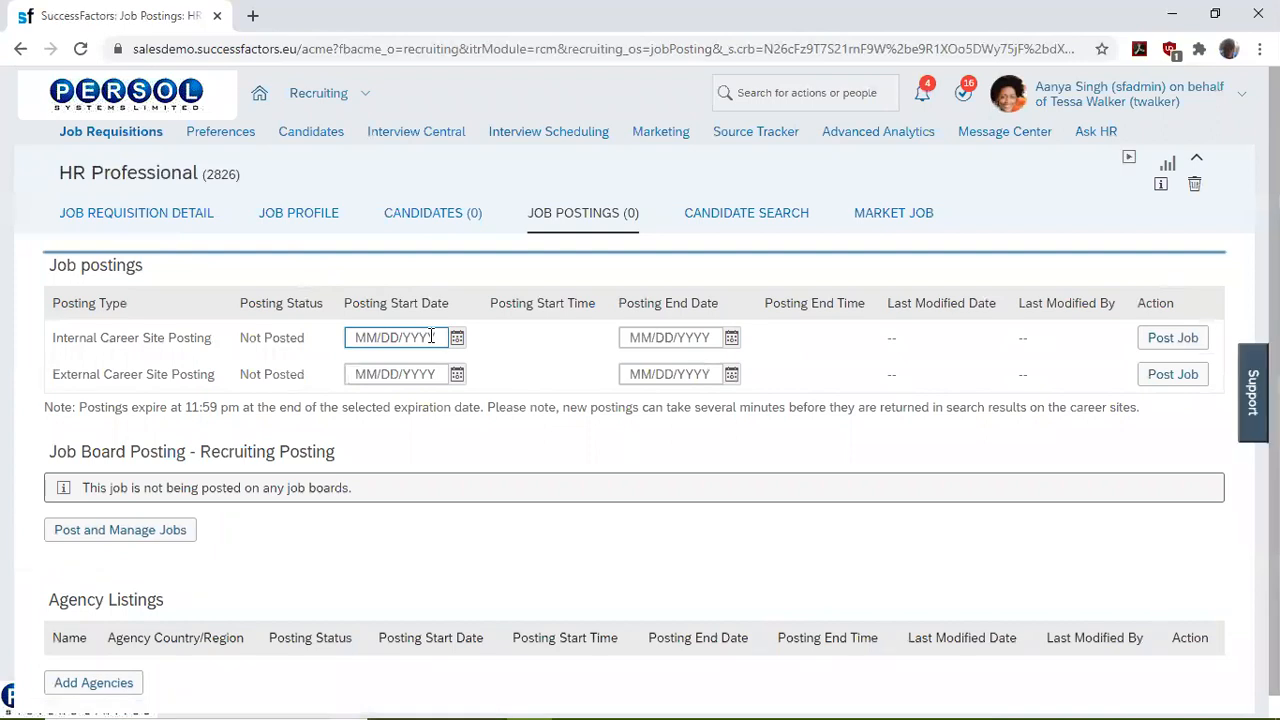
mouse_move(456, 340)
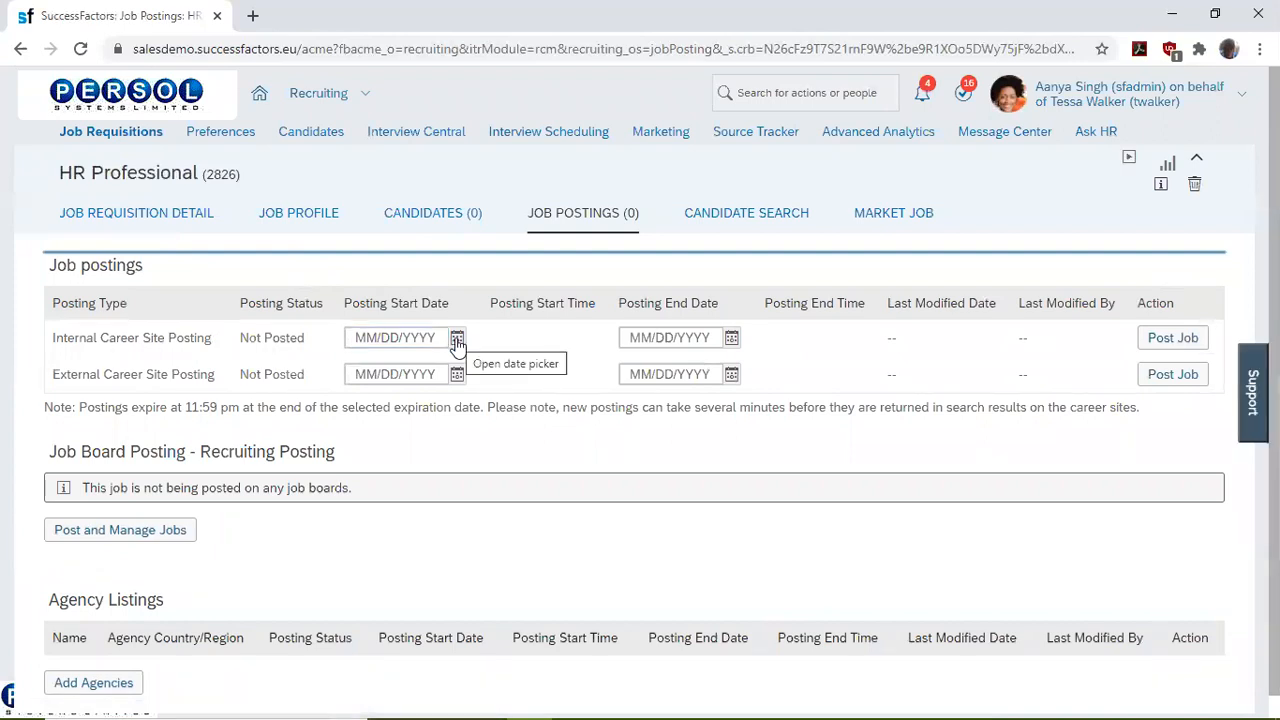
- Post the internal career-site listing with start 06/25/2020 and end 07/24/2020
click(456, 336)
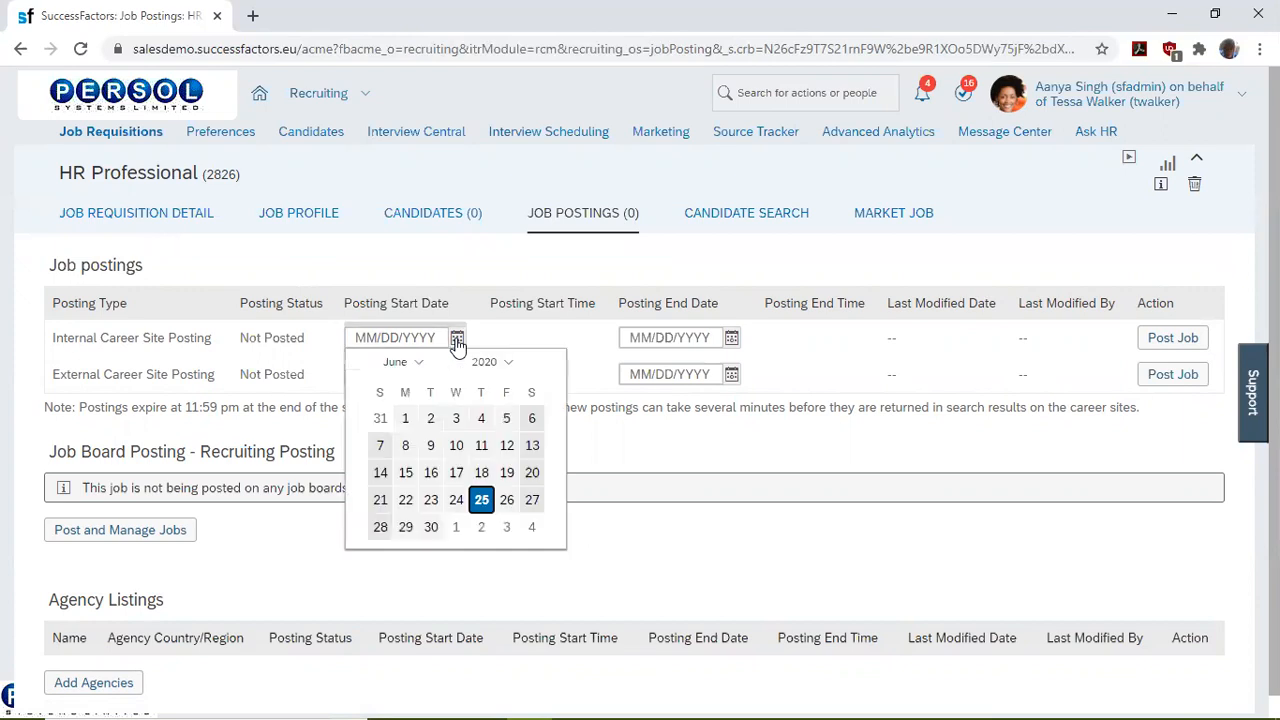
click(480, 500)
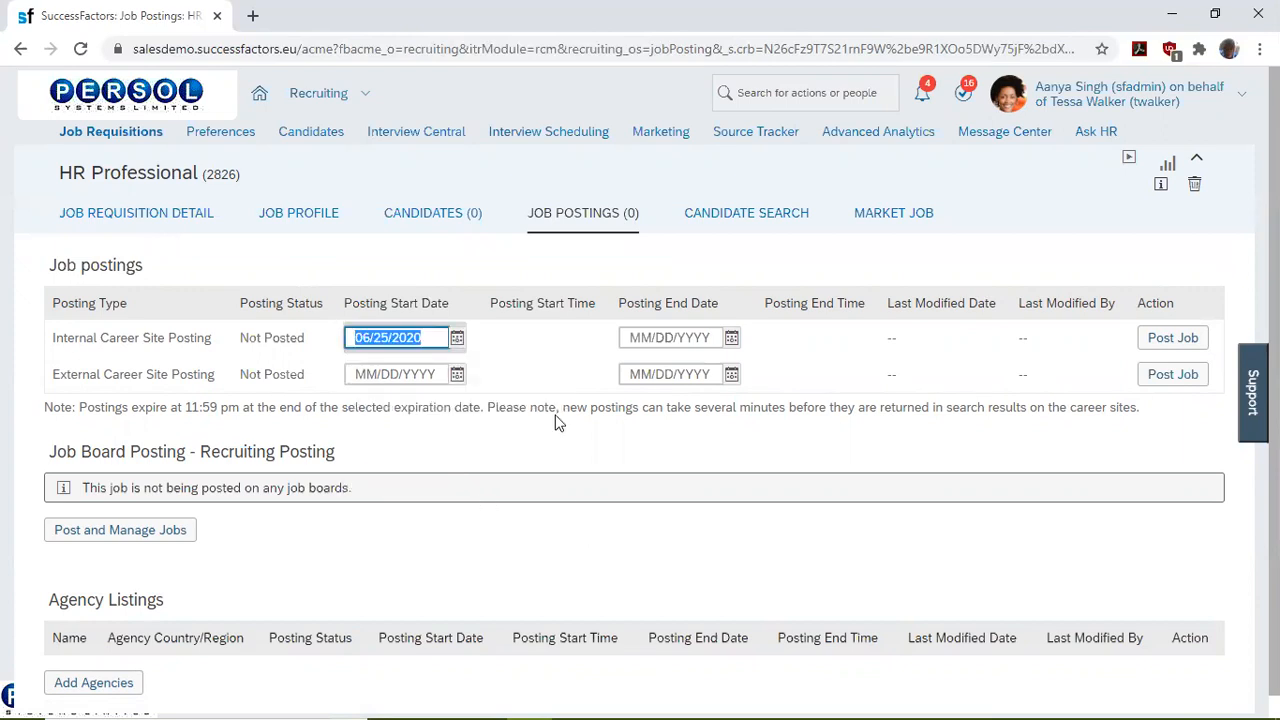
click(732, 336)
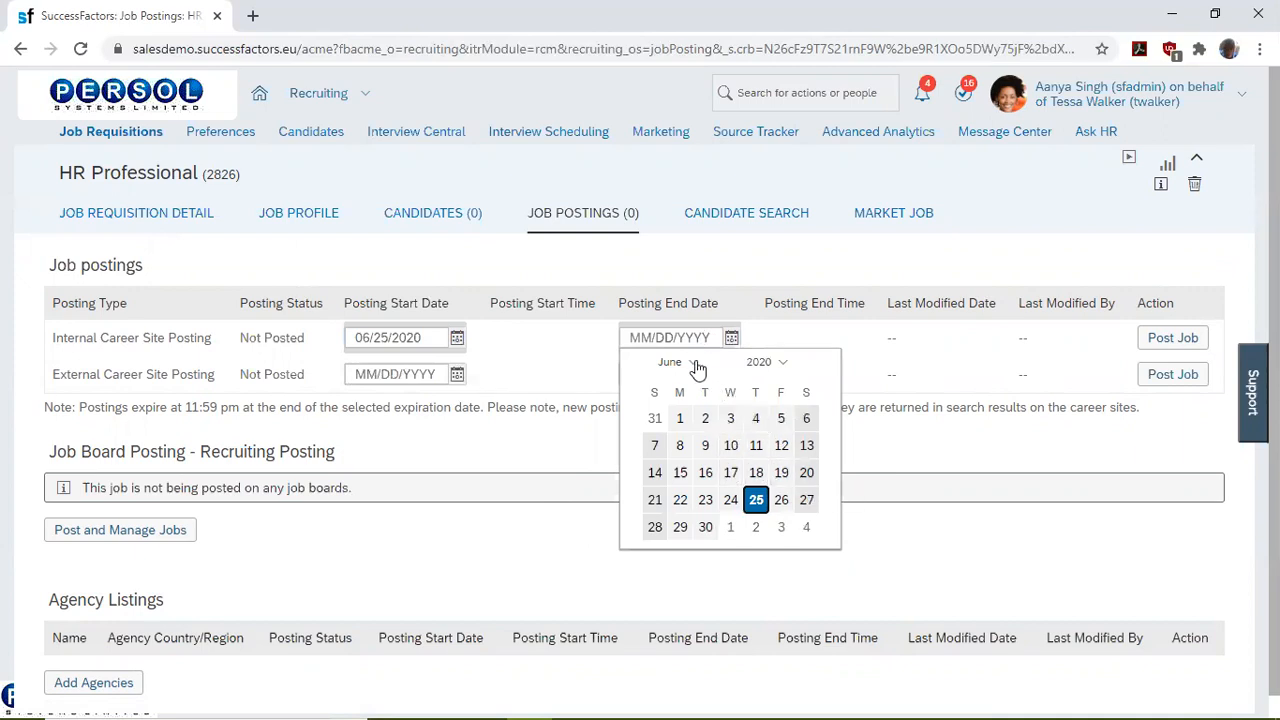
click(676, 360)
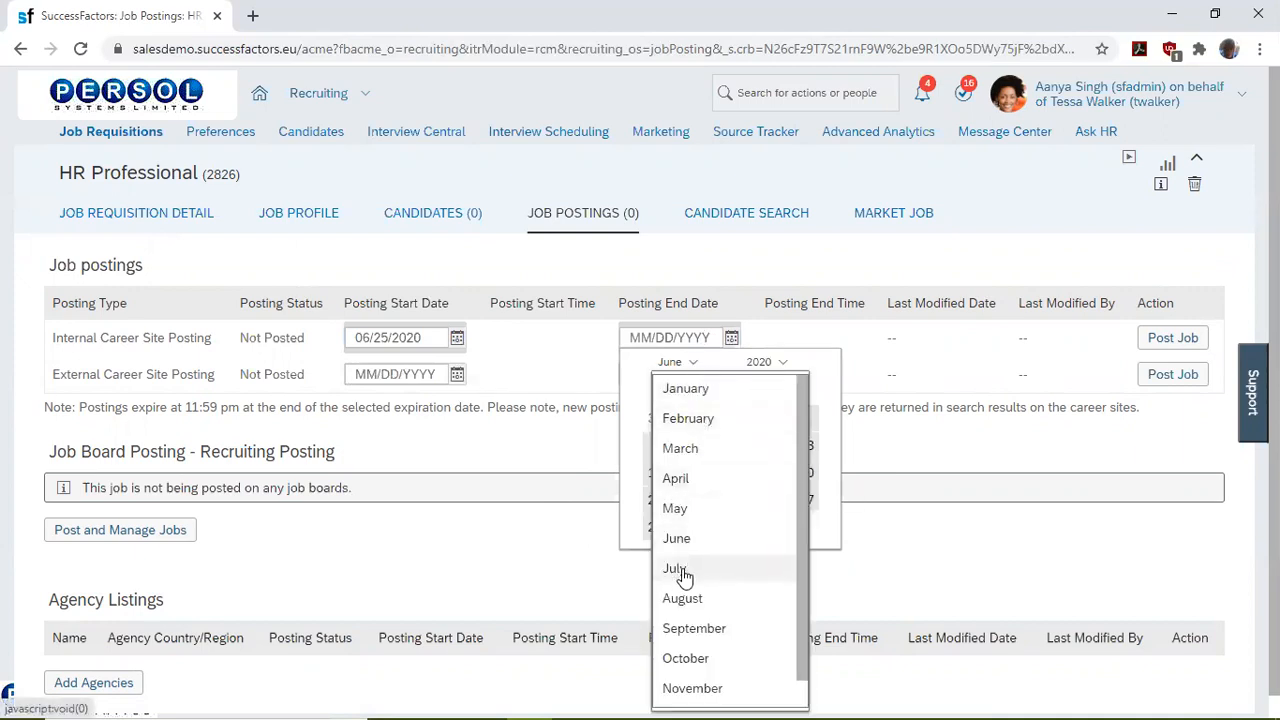
click(676, 568)
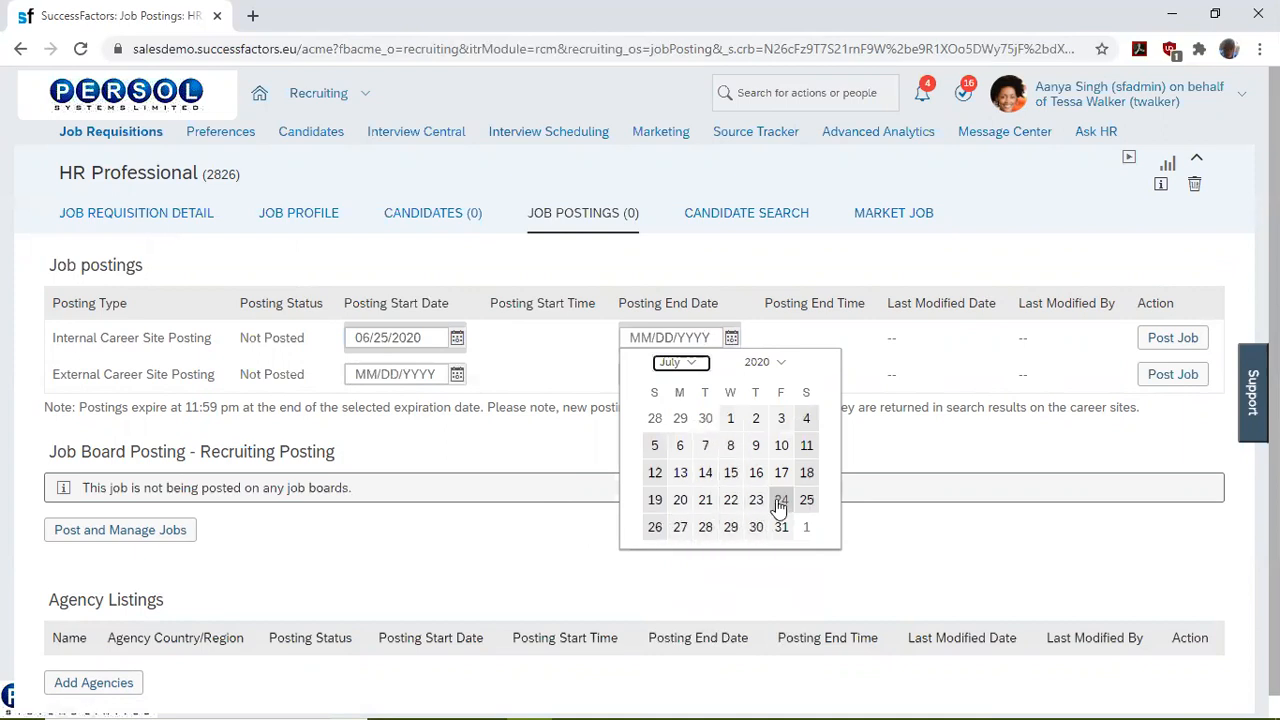
click(780, 500)
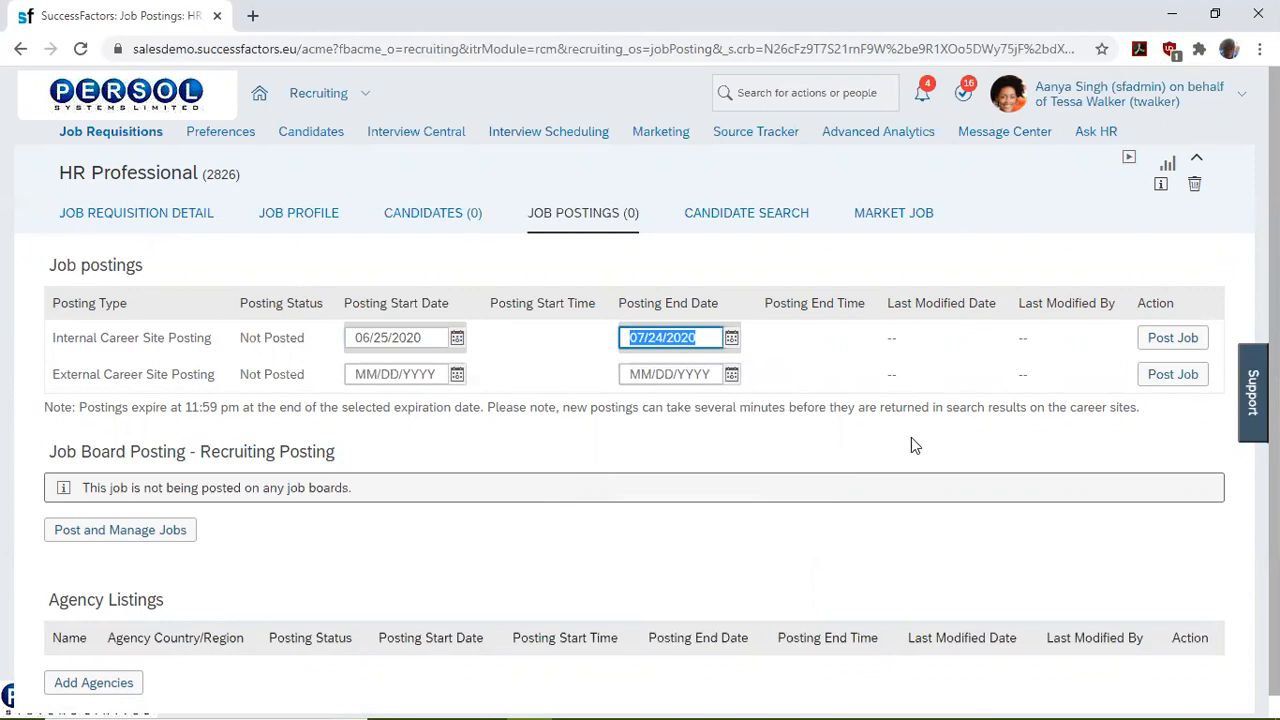
mouse_move(1172, 336)
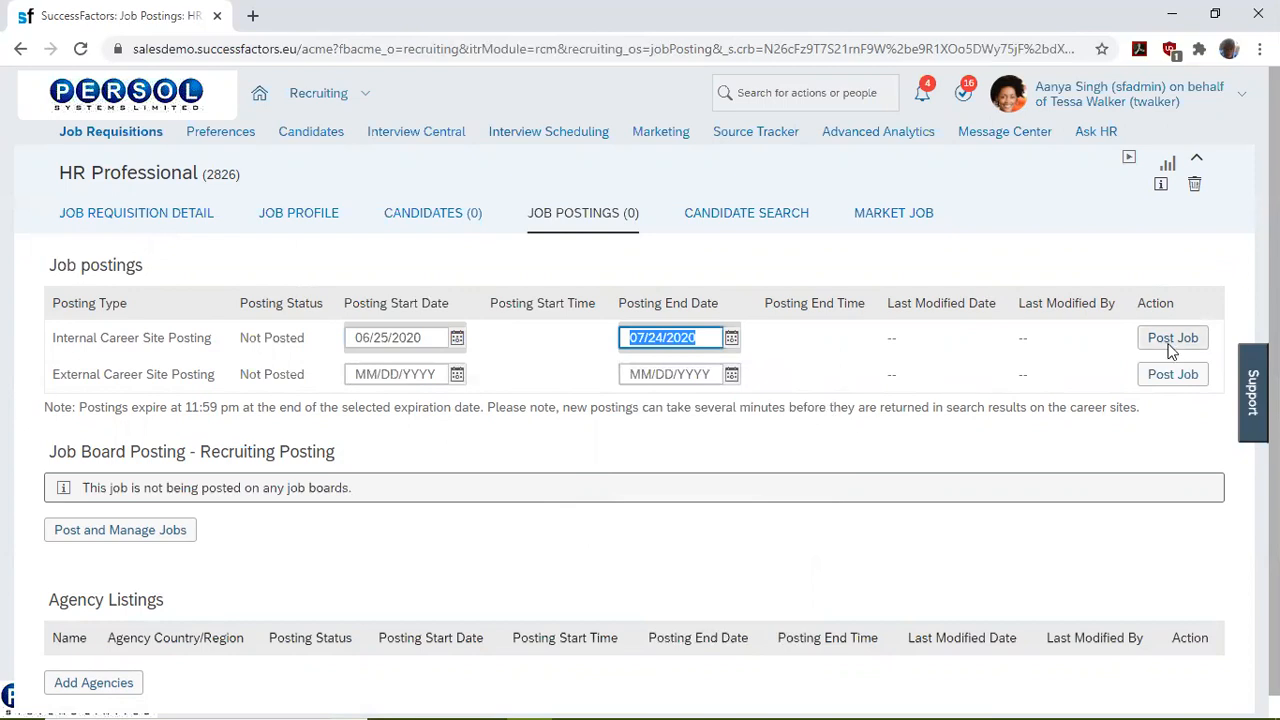
click(1172, 336)
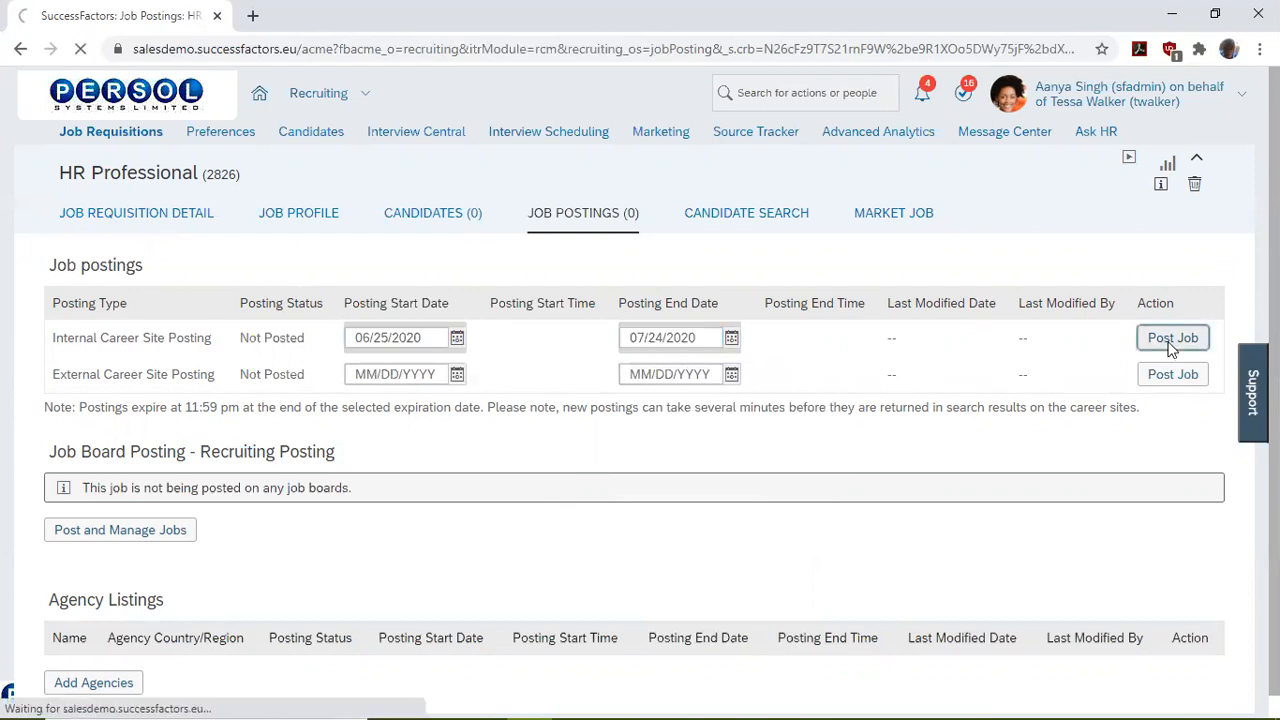
click(1172, 336)
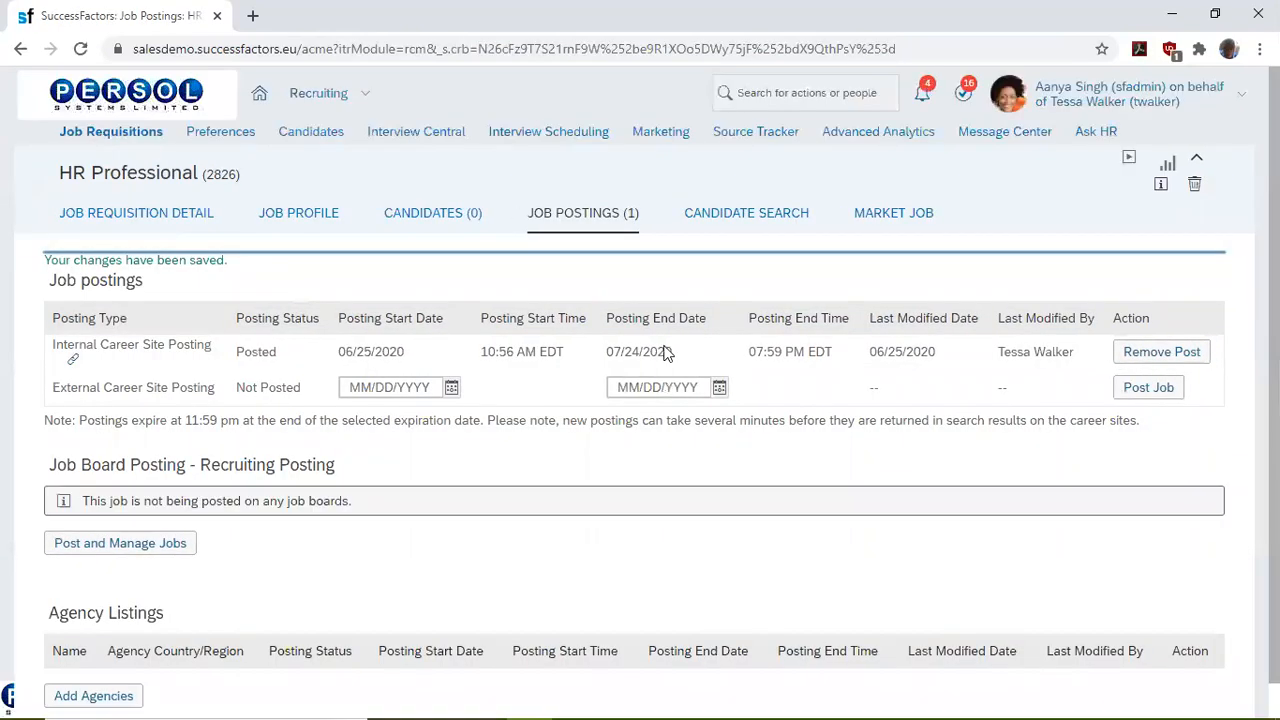
mouse_move(452, 388)
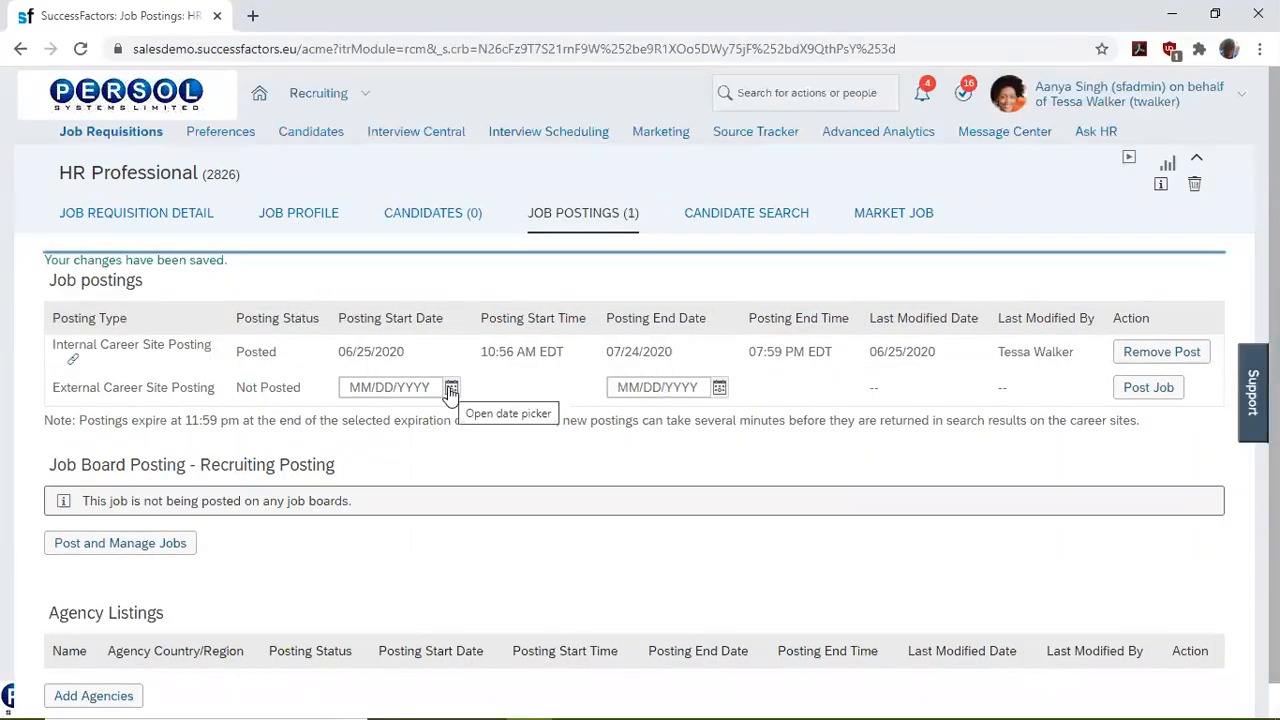
- Post the external career-site listing with start 06/25/2020 and end 07/31/2020
click(452, 388)
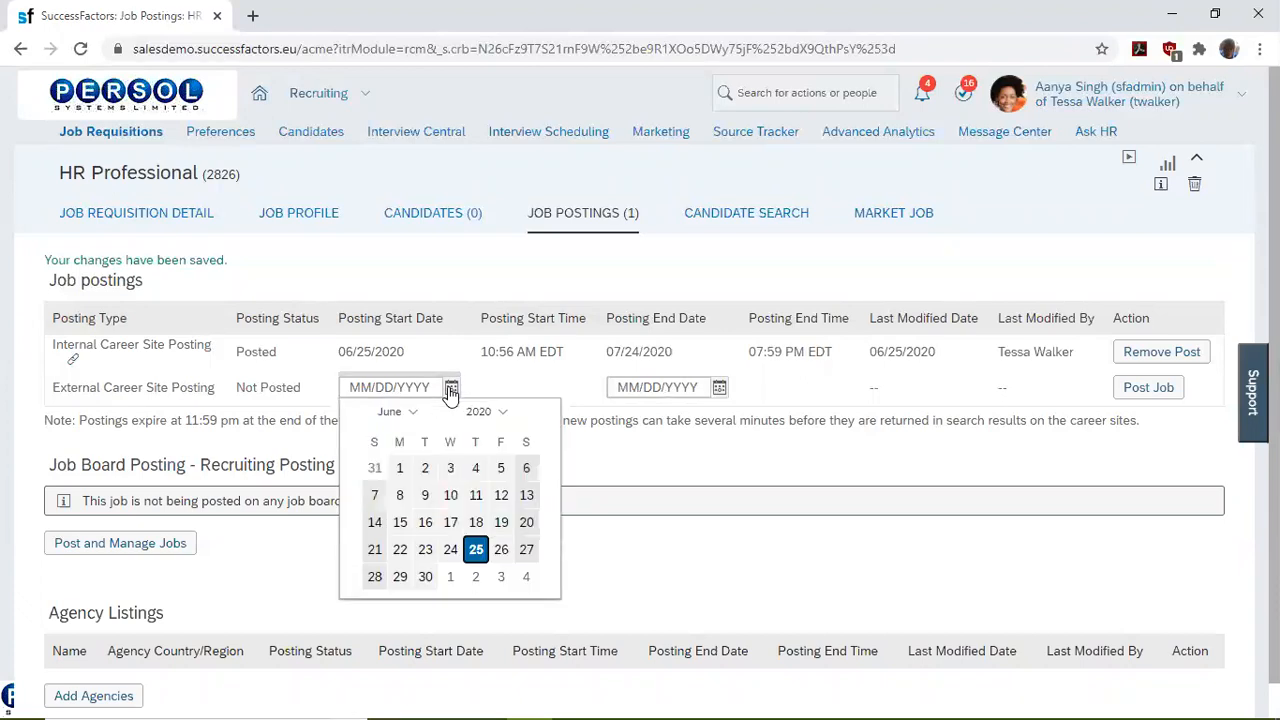
click(476, 548)
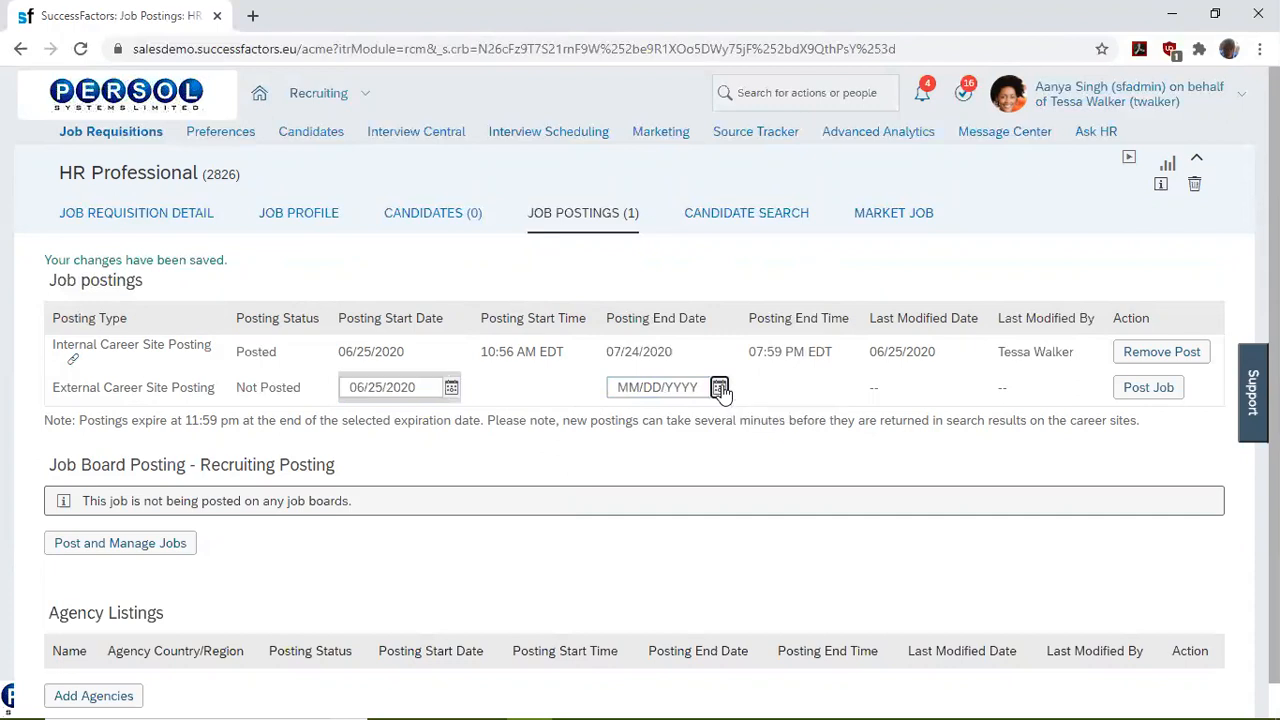
click(720, 388)
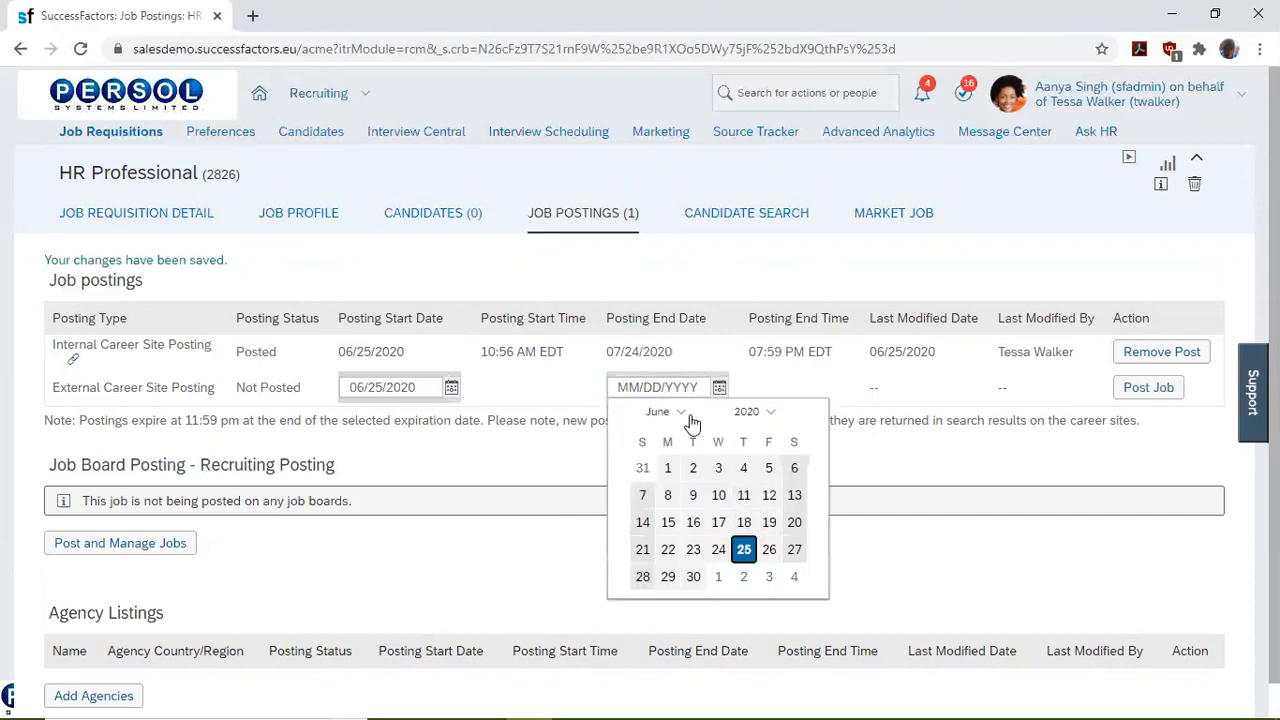
click(680, 412)
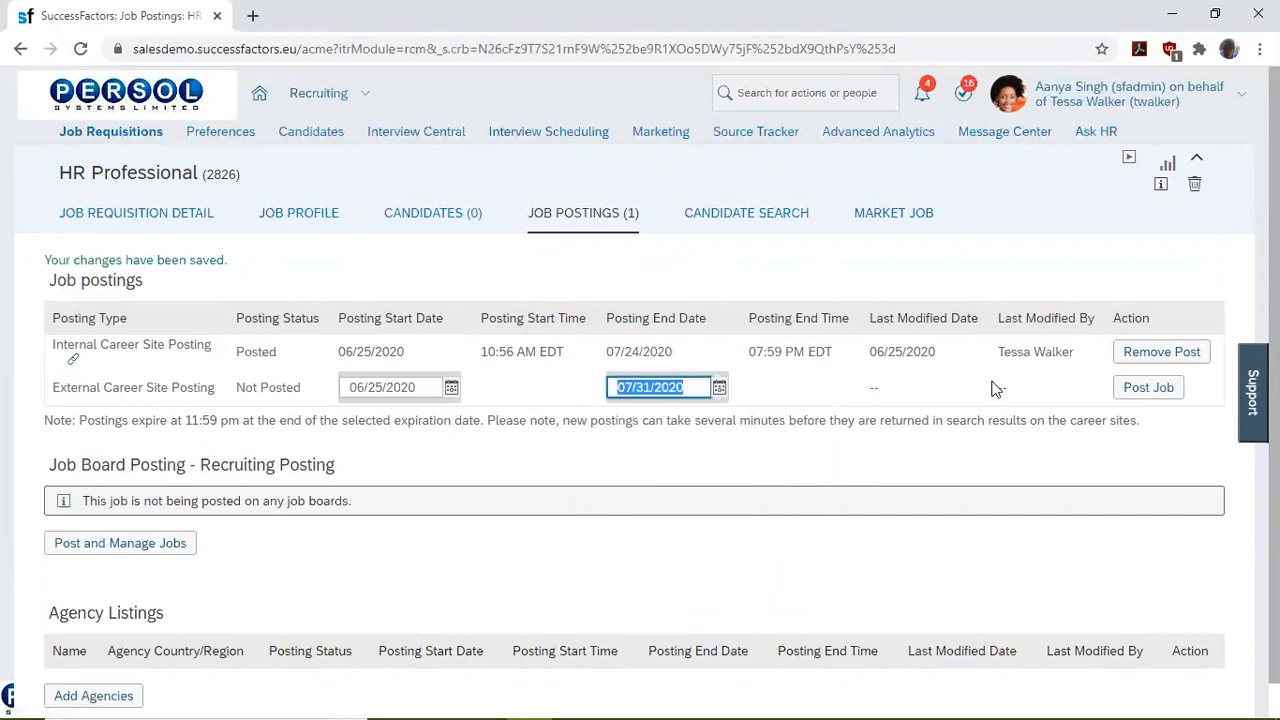
click(1148, 388)
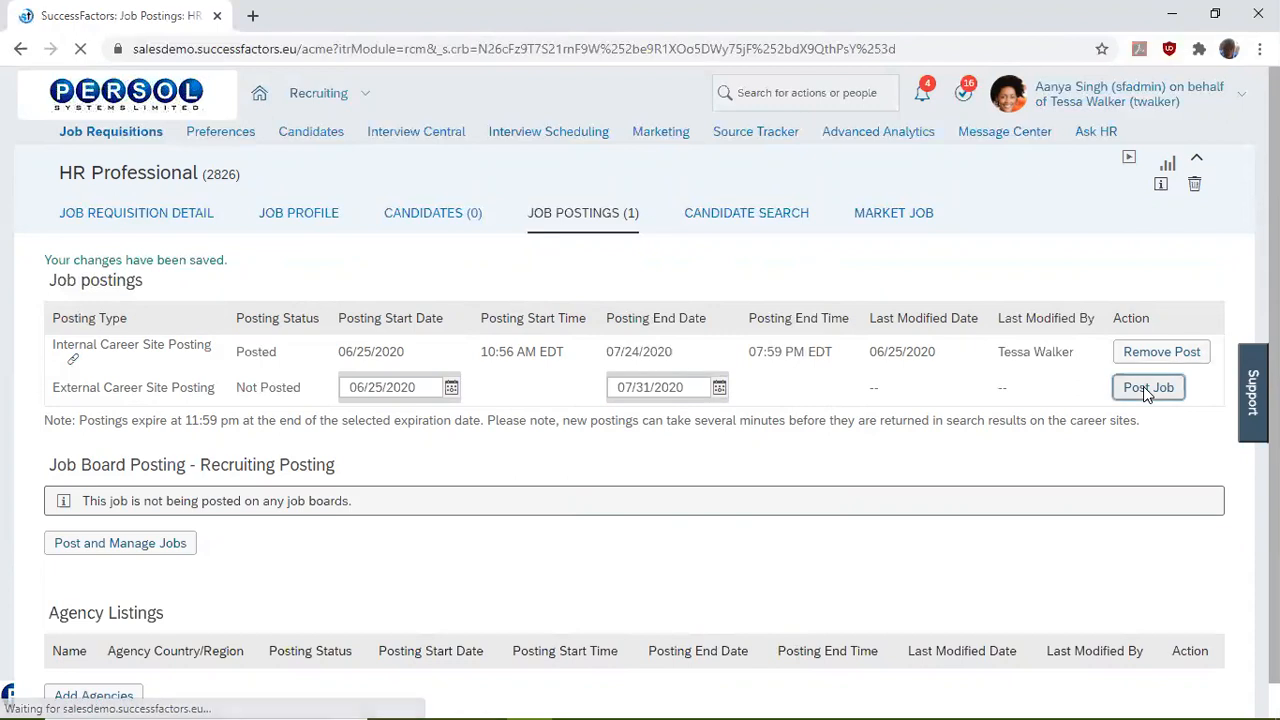
click(1148, 388)
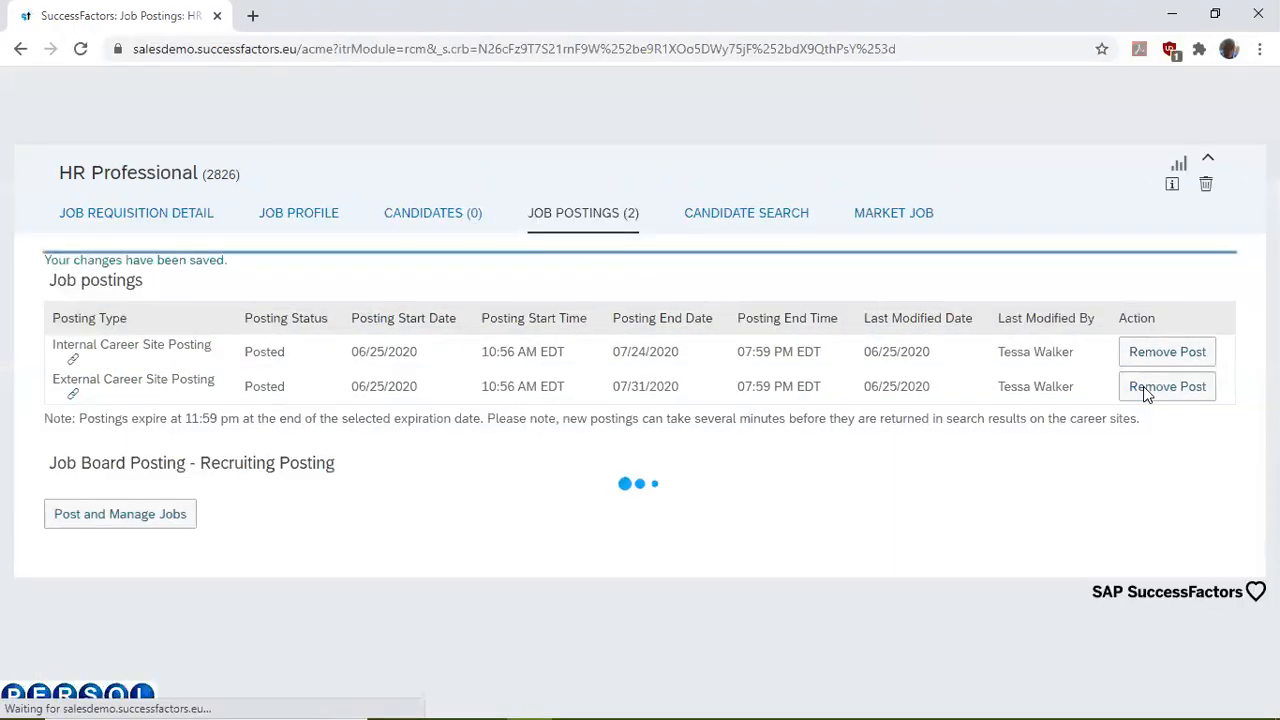